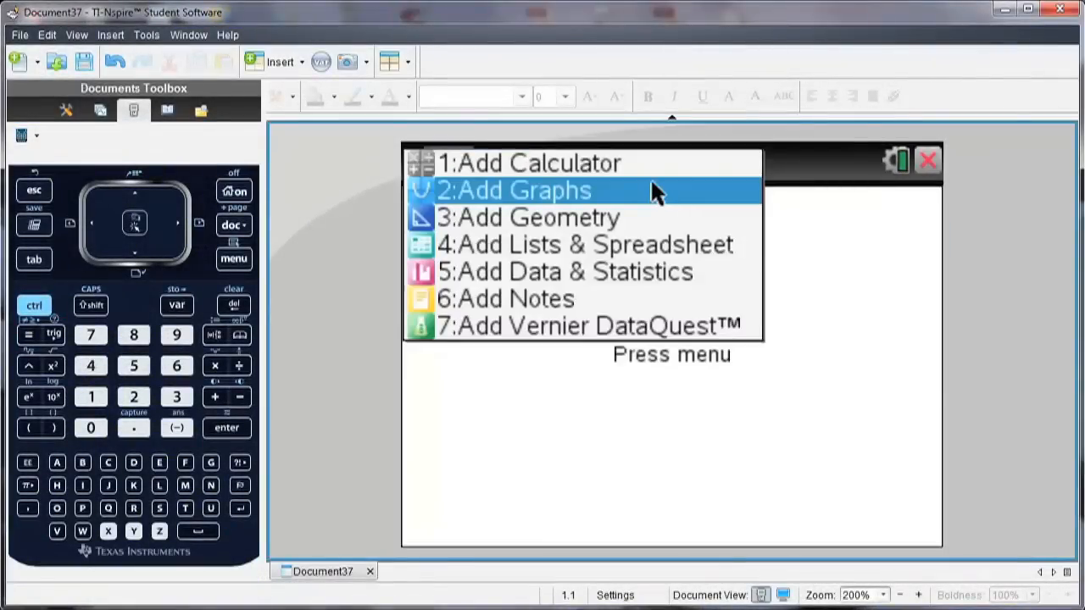
Insert a Graphs page into the new document via Add Graphs.
{"action": "left_click", "coordinate": [513, 190]}
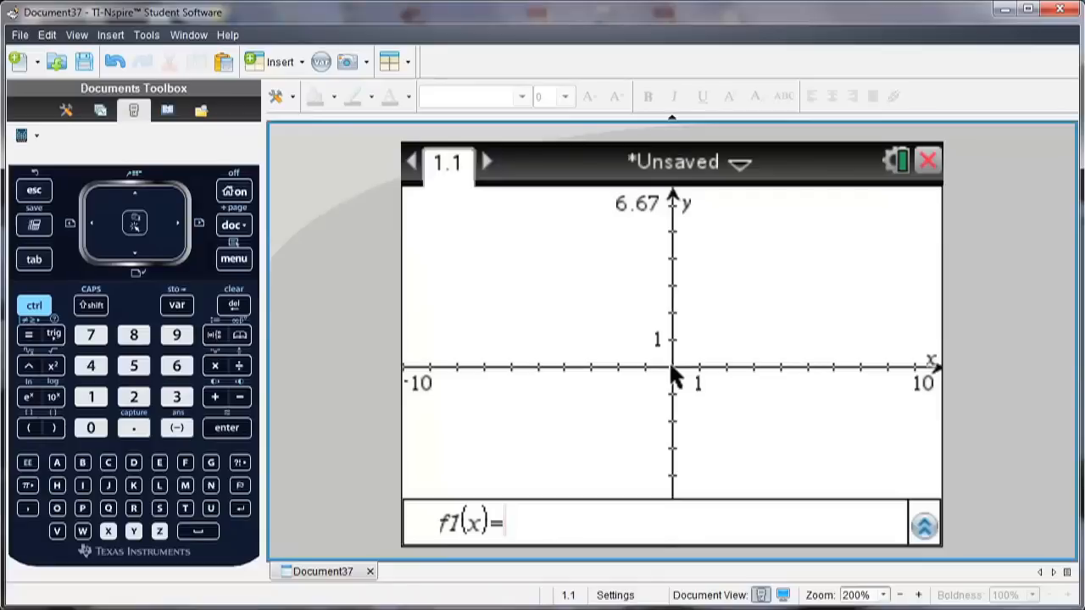
{"action": "mouse_move", "coordinate": [602, 224]}
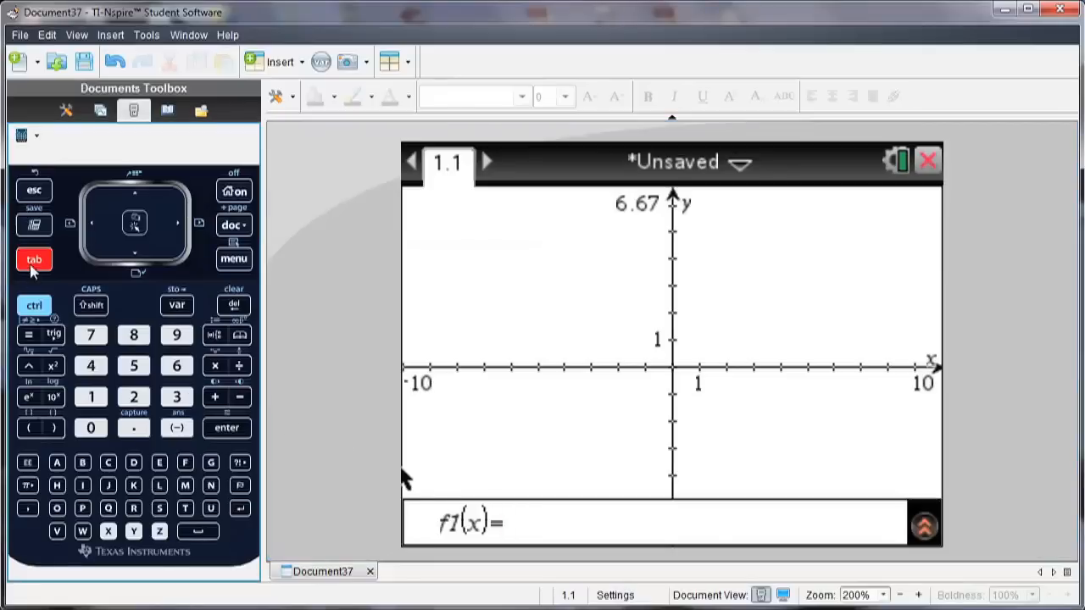
{"action": "mouse_move", "coordinate": [549, 508]}
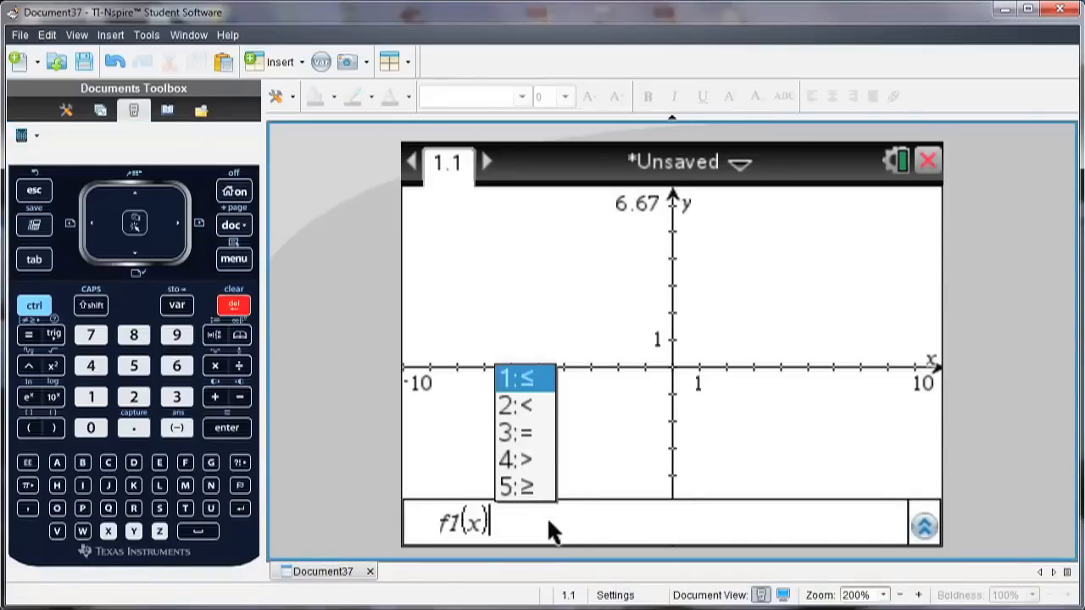
{"action": "mouse_move", "coordinate": [542, 390]}
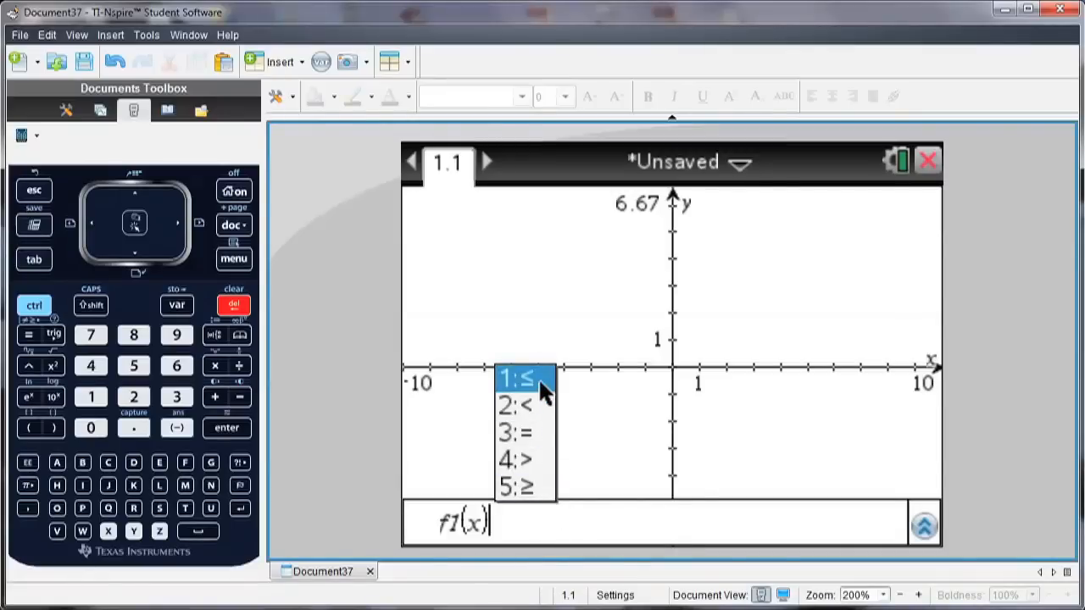
Enter and graph the inequality y≤x, shading below the line.
{"action": "left_click", "coordinate": [523, 376]}
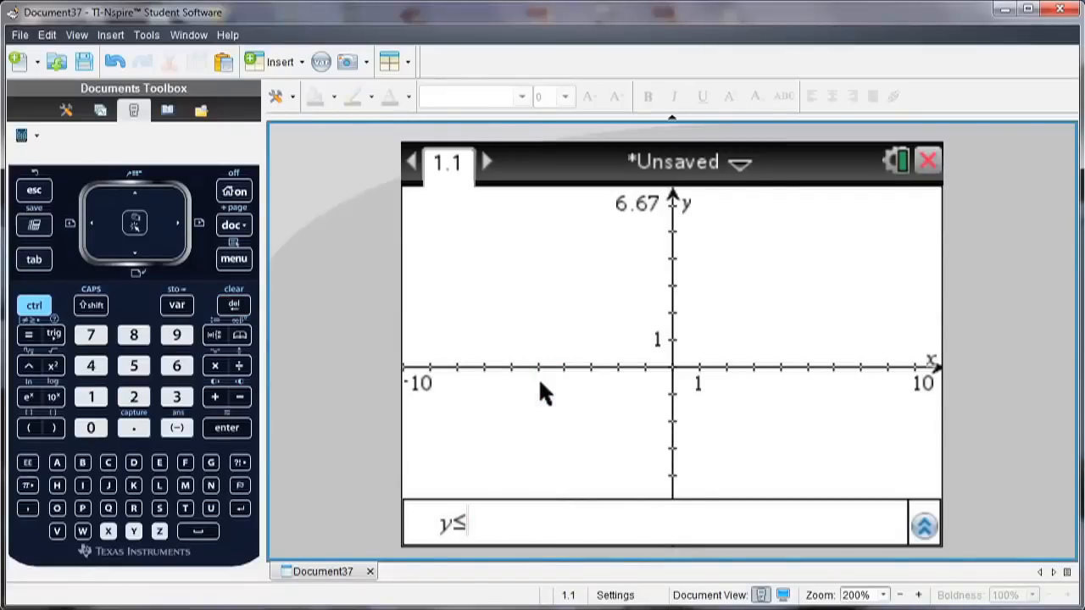
{"action": "type", "text": "x"}
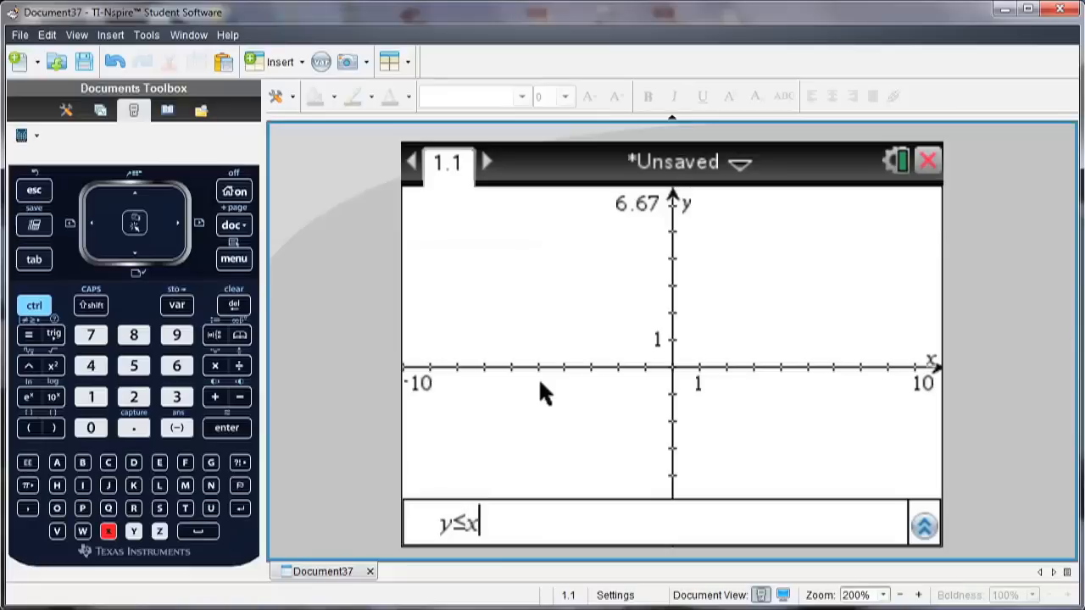
{"action": "key", "text": "enter"}
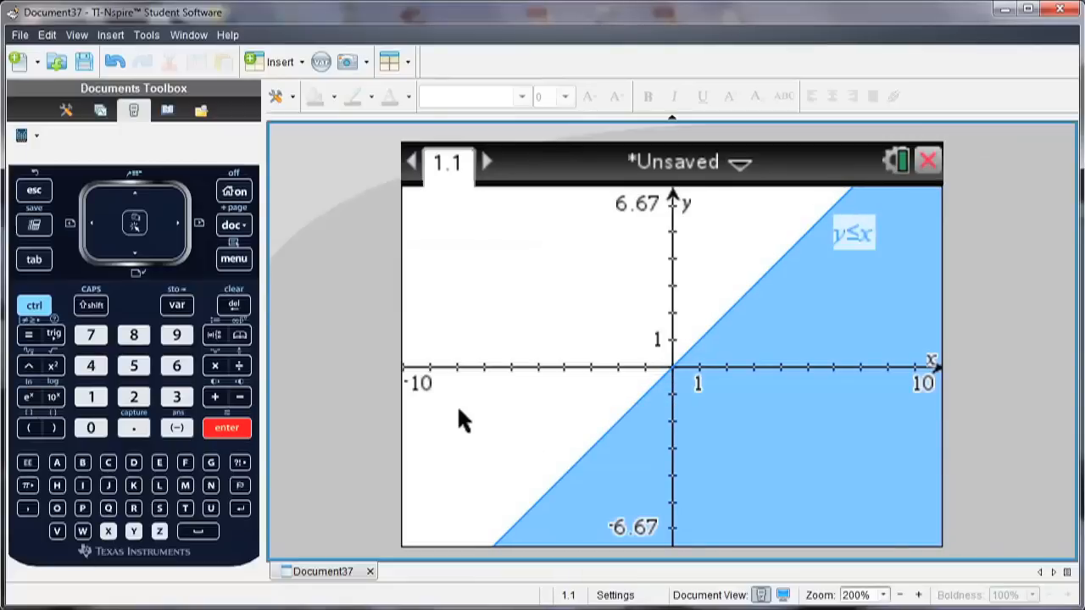
Add a second relation entry set to the > relation for y>sin(x).
{"action": "key", "text": "tab"}
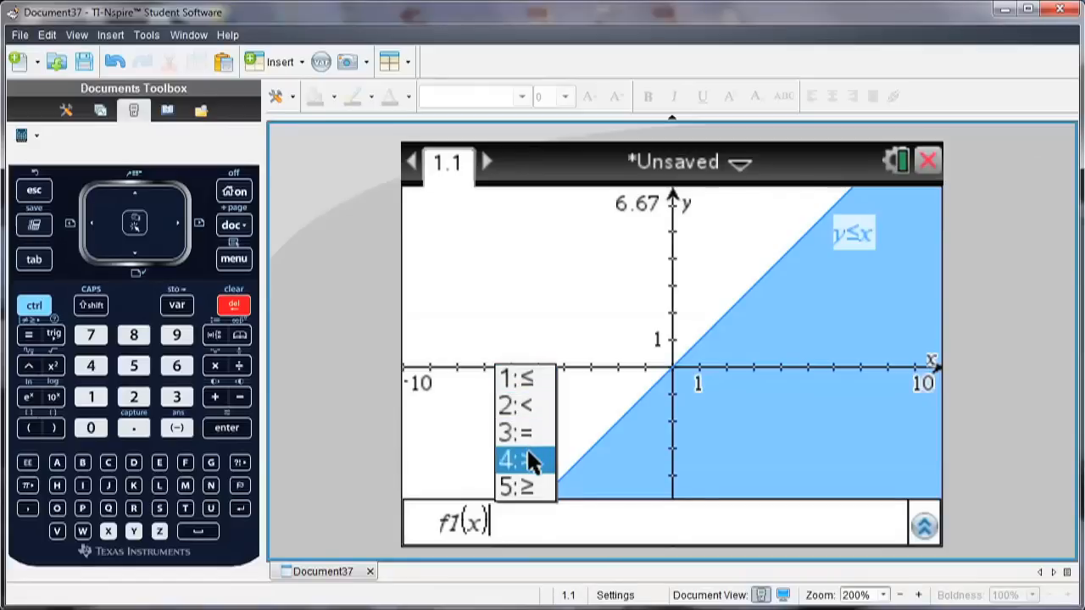
{"action": "left_click", "coordinate": [521, 459]}
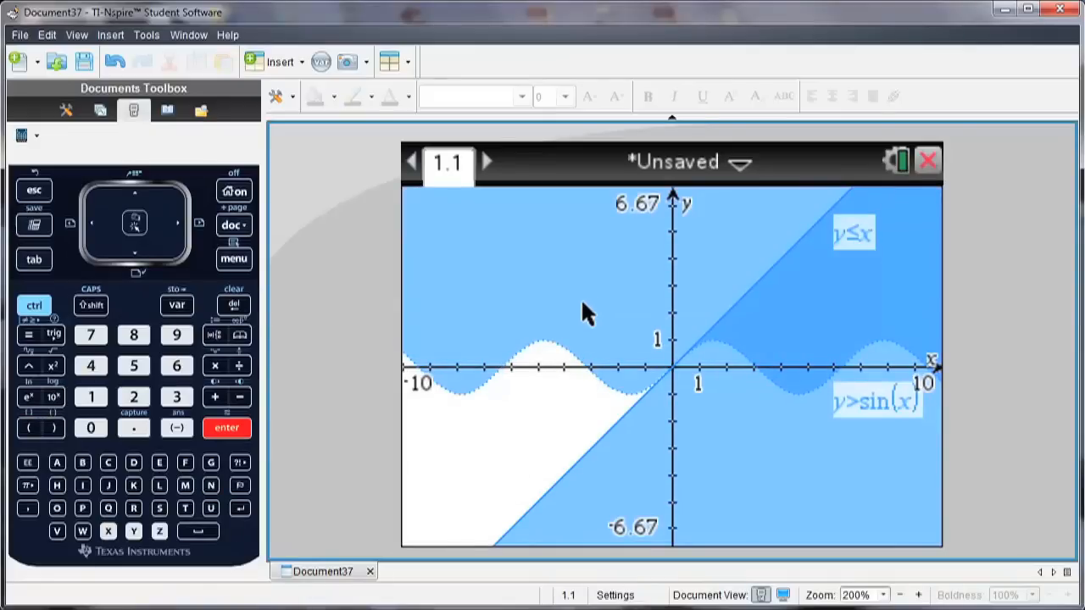
{"action": "mouse_move", "coordinate": [538, 360]}
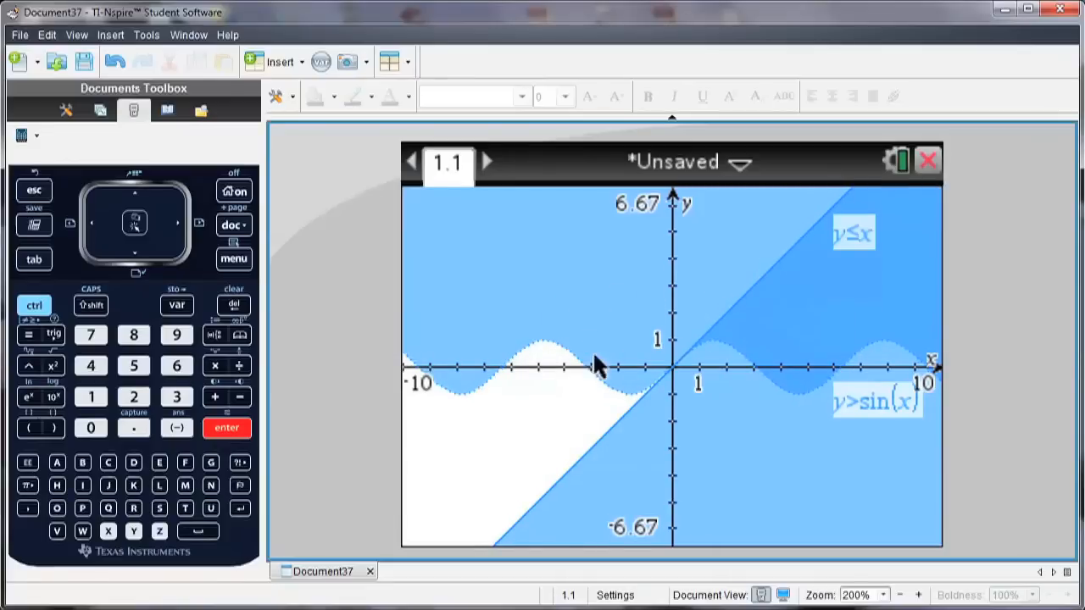
Fill the y>sin(x) region red and move its label above the left waves.
{"action": "right_click", "coordinate": [593, 365]}
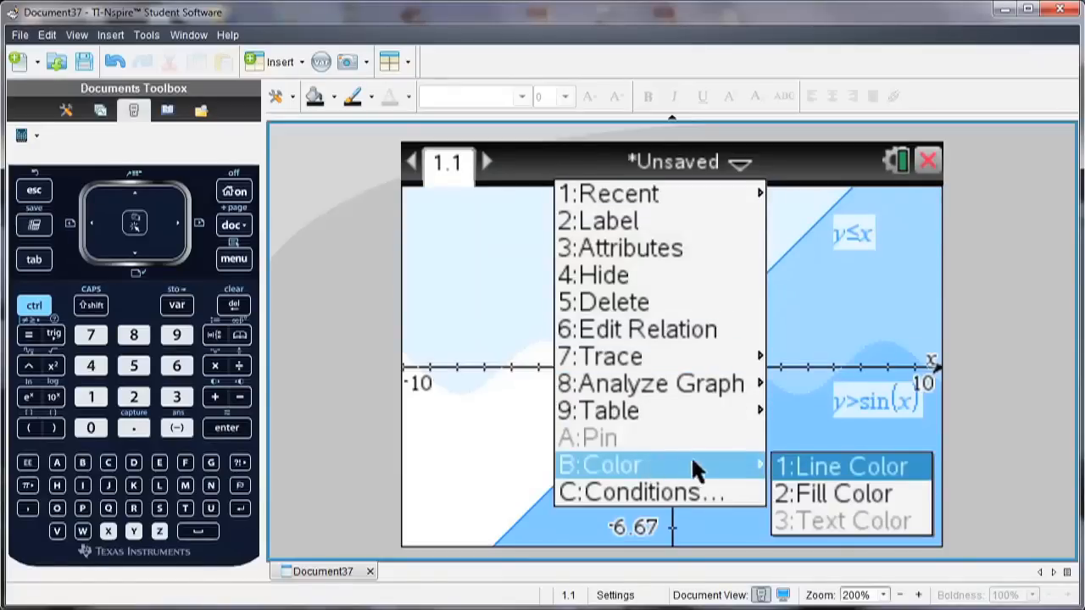
{"action": "left_click", "coordinate": [831, 493]}
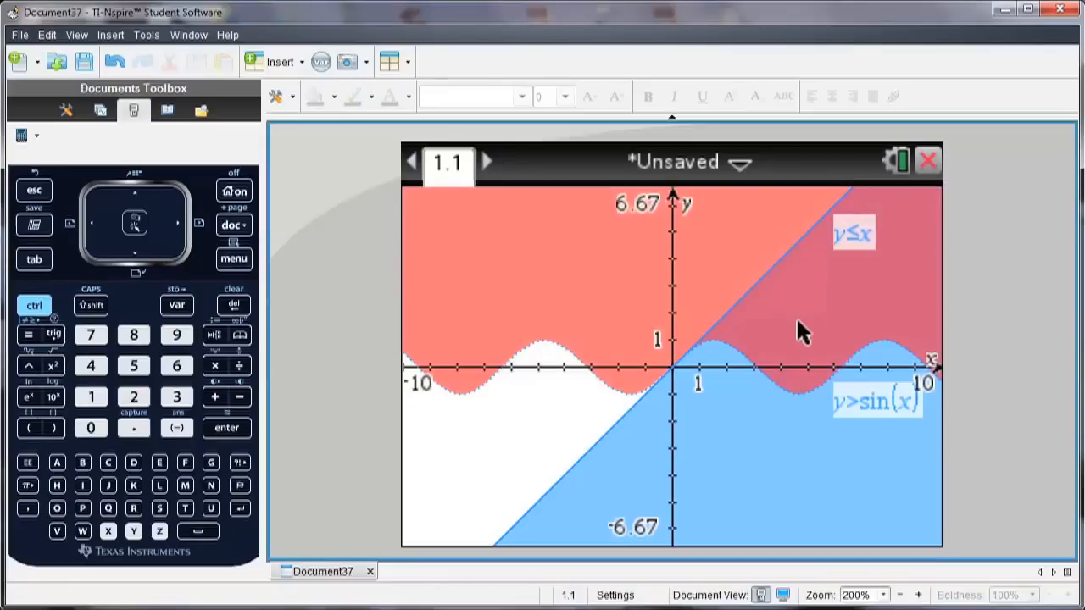
{"action": "left_click_drag", "start_coordinate": [876, 402], "coordinate": [599, 326]}
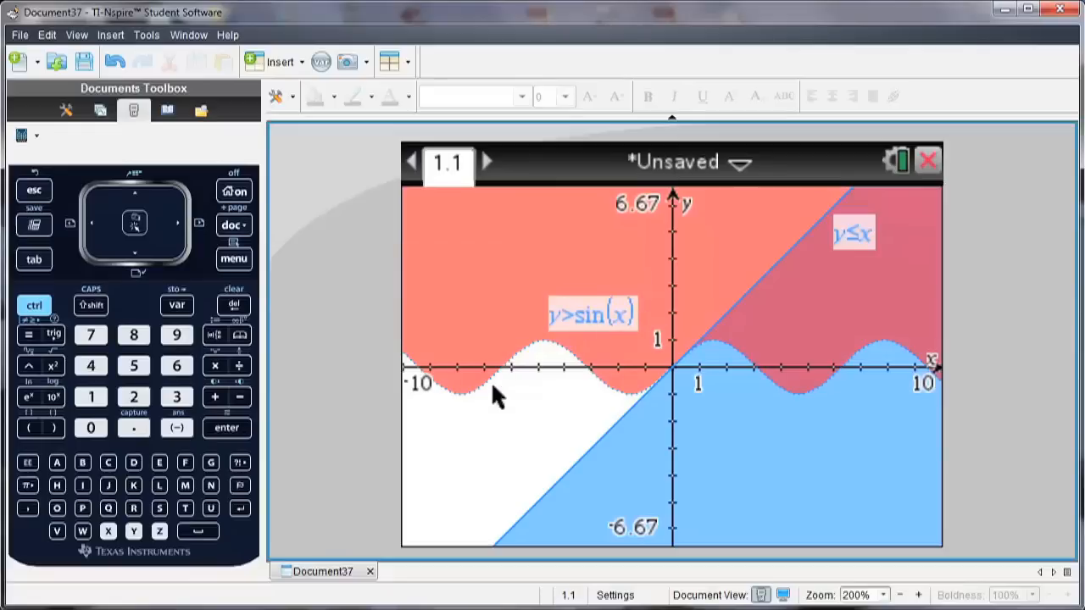
{"action": "mouse_move", "coordinate": [496, 479]}
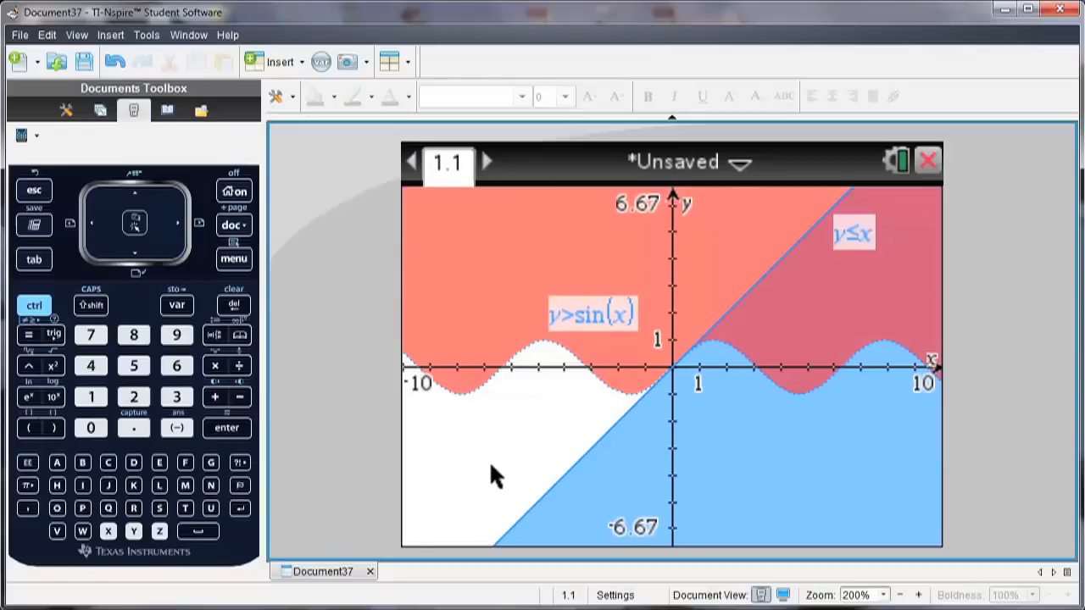